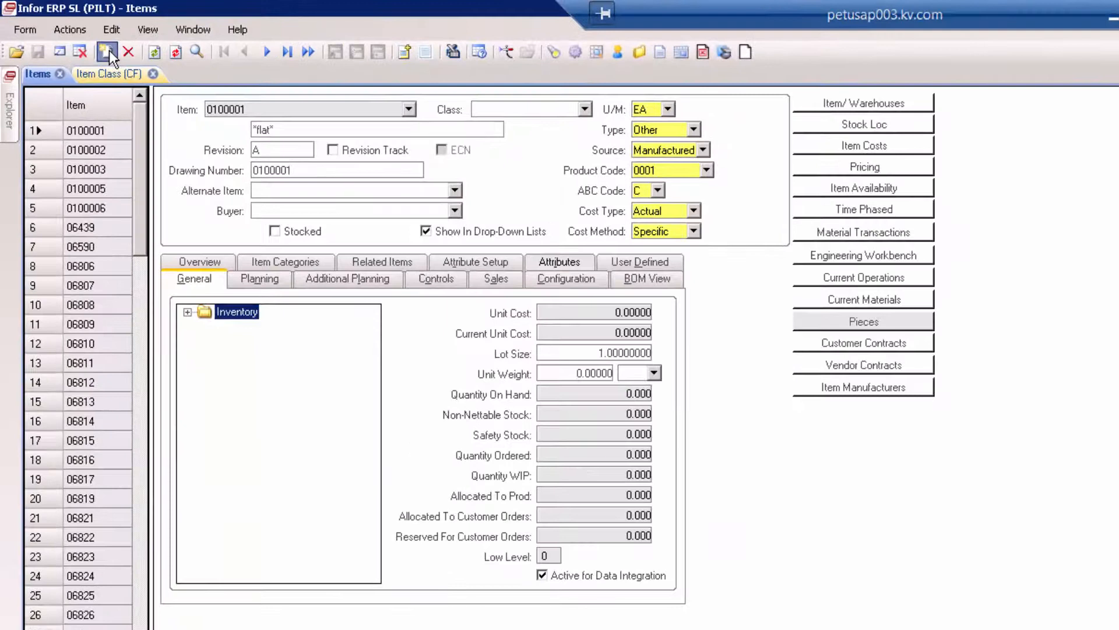
# Step: Start a new item record and begin entering an item number
pyautogui.click(107, 52)
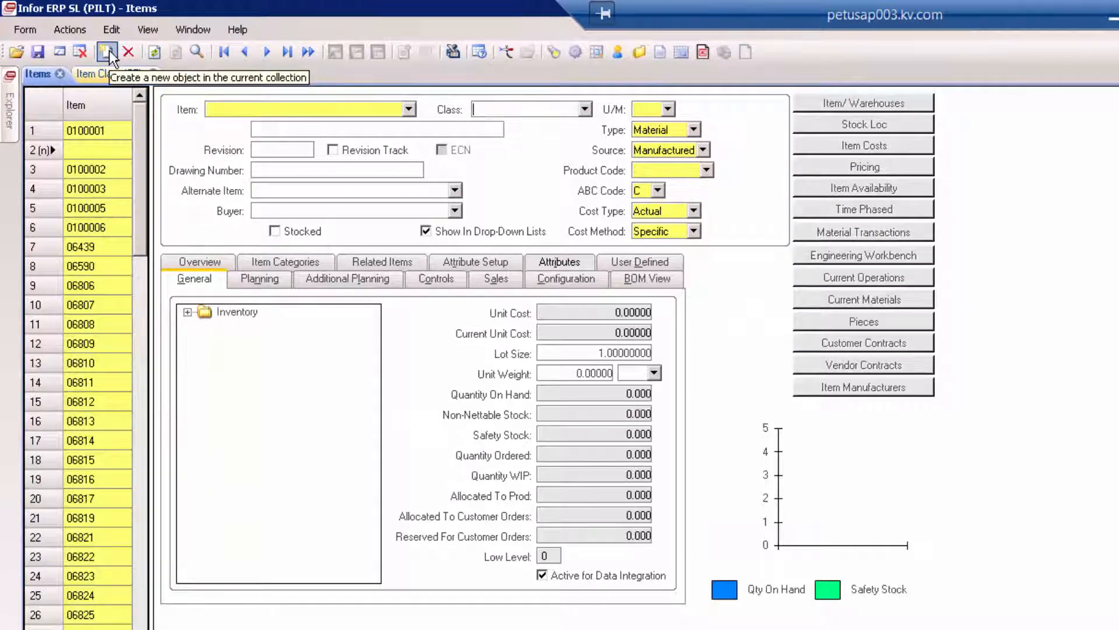
pyautogui.click(108, 51)
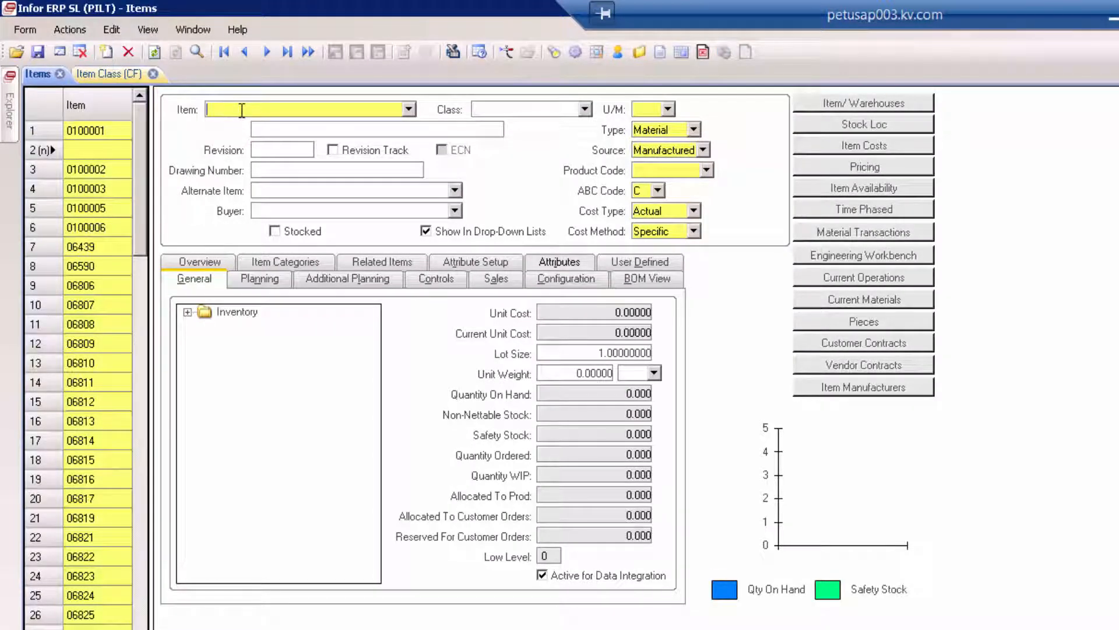
pyautogui.write('djdjdasjdasjdasdask')
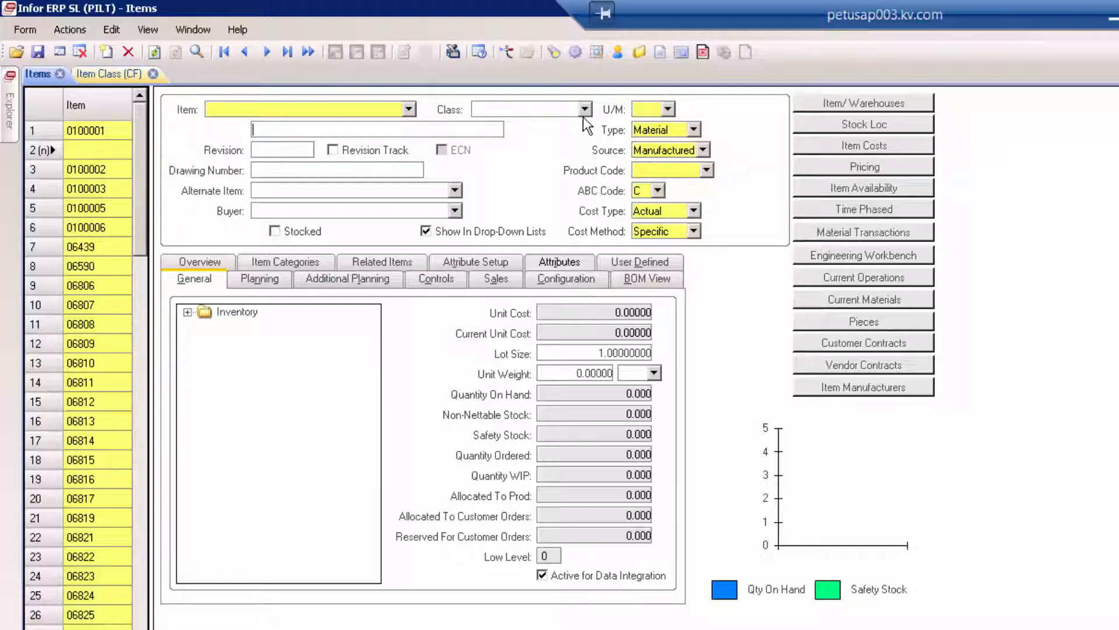
# Step: Assign class 42, Hardware Kits, filling the item number prefix 42
pyautogui.click(587, 108)
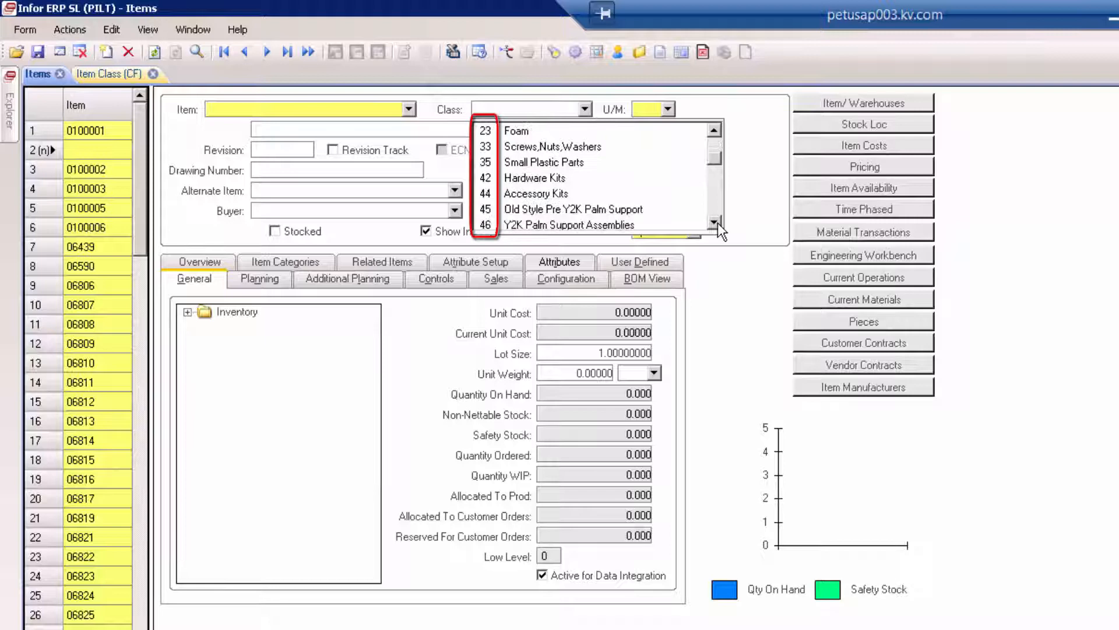
pyautogui.moveTo(559, 179)
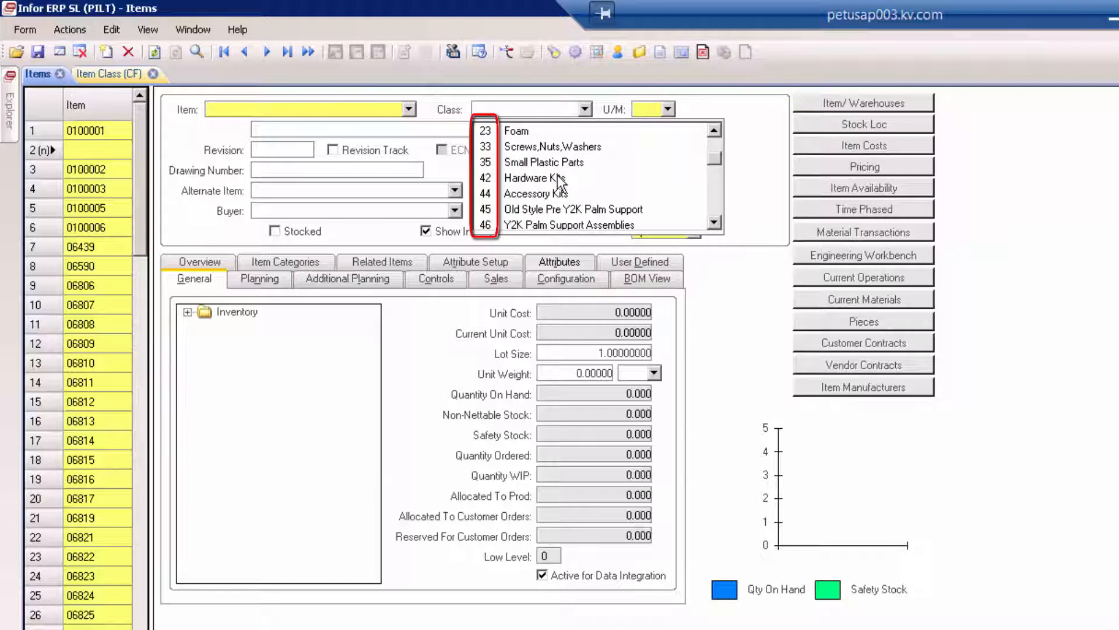
pyautogui.click(530, 178)
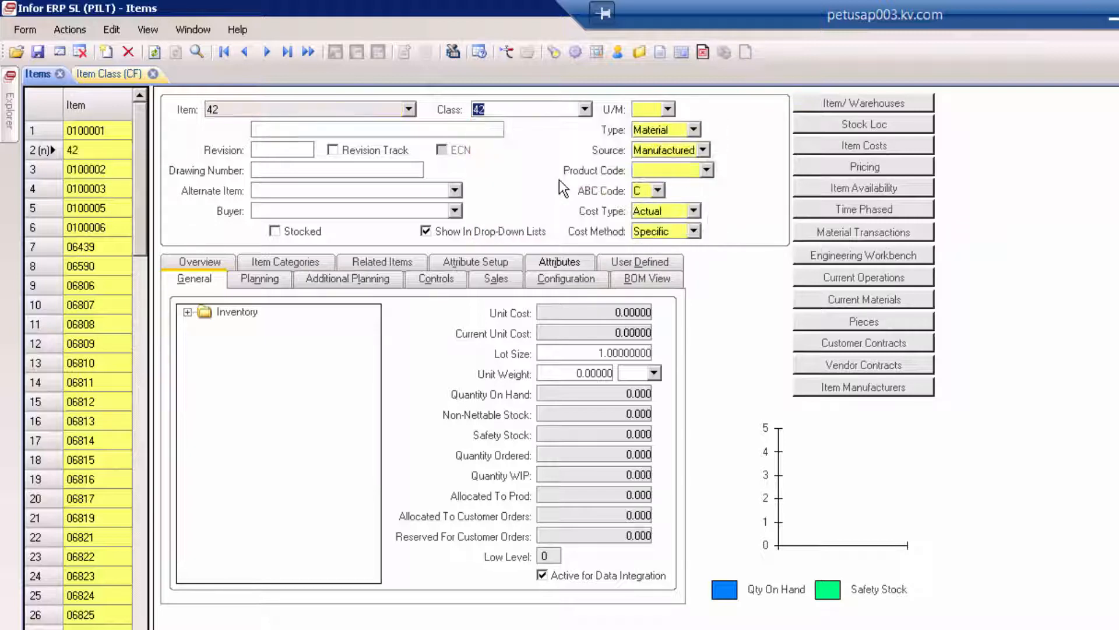
pyautogui.click(307, 109)
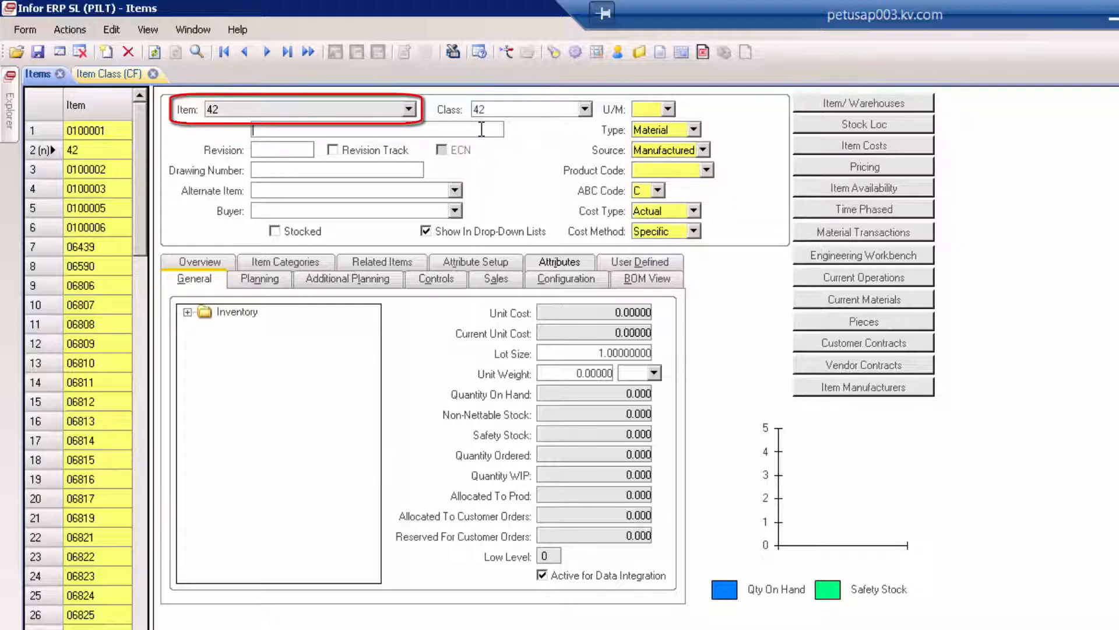
# Step: Enter the description Test Hardware Kit Part for the class 42 item
pyautogui.write('Test Hardware Kit Part')
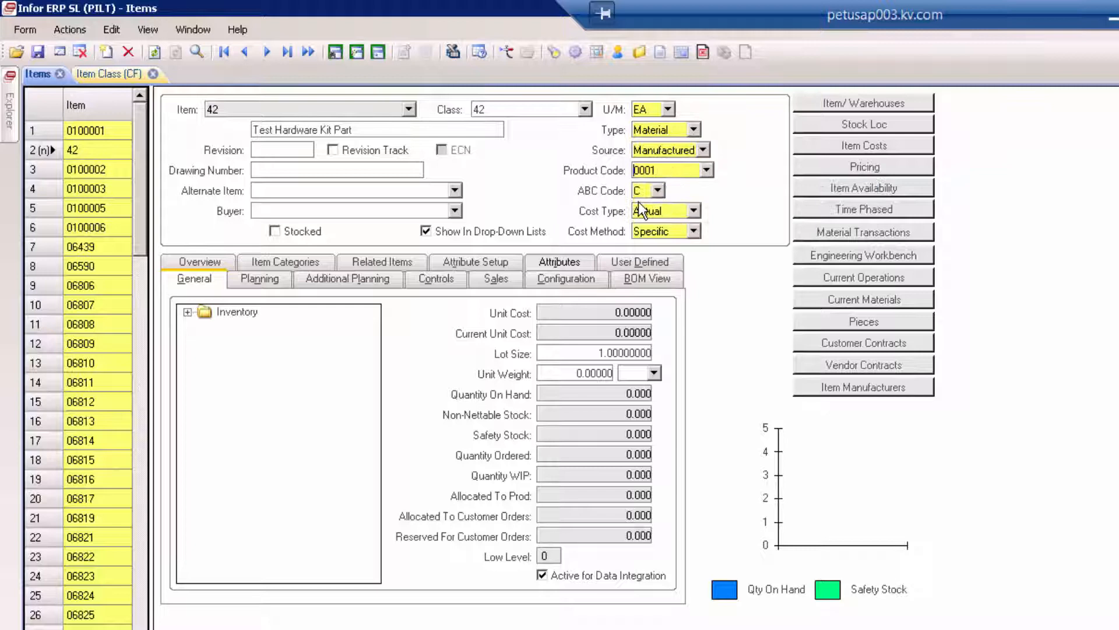
pyautogui.moveTo(36, 52)
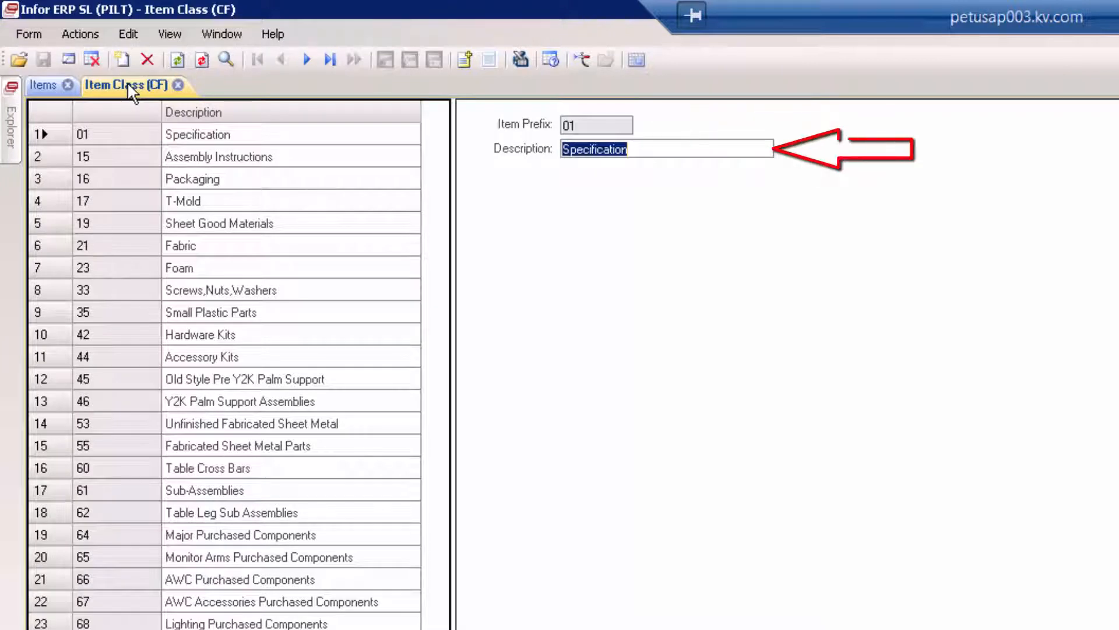
# Step: Create item class 99 with description New Class of Part
pyautogui.click(122, 60)
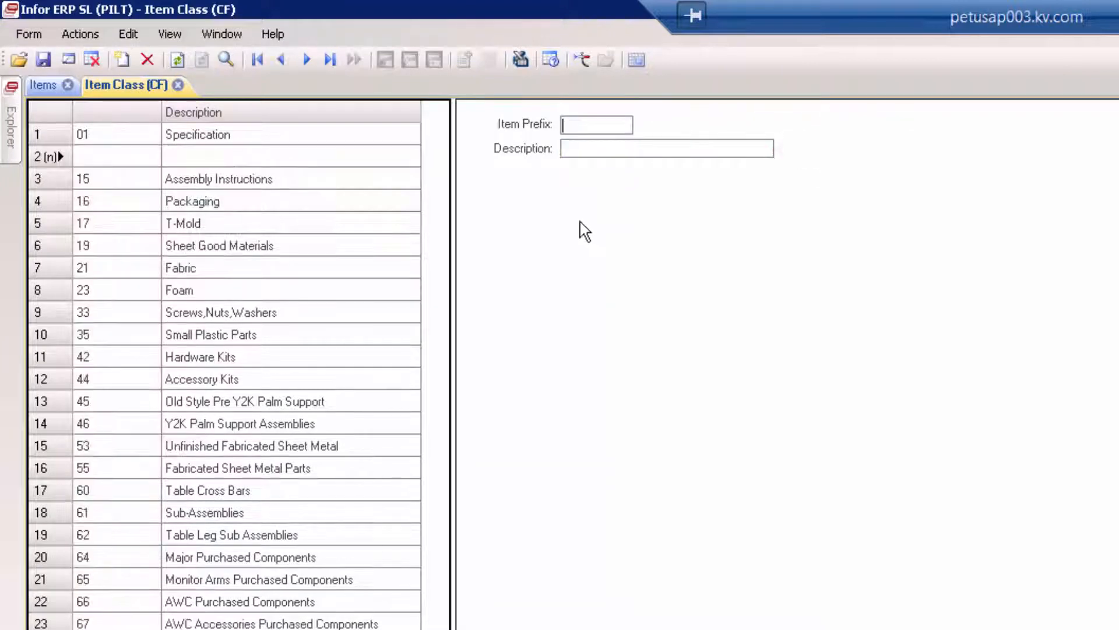
pyautogui.click(596, 125)
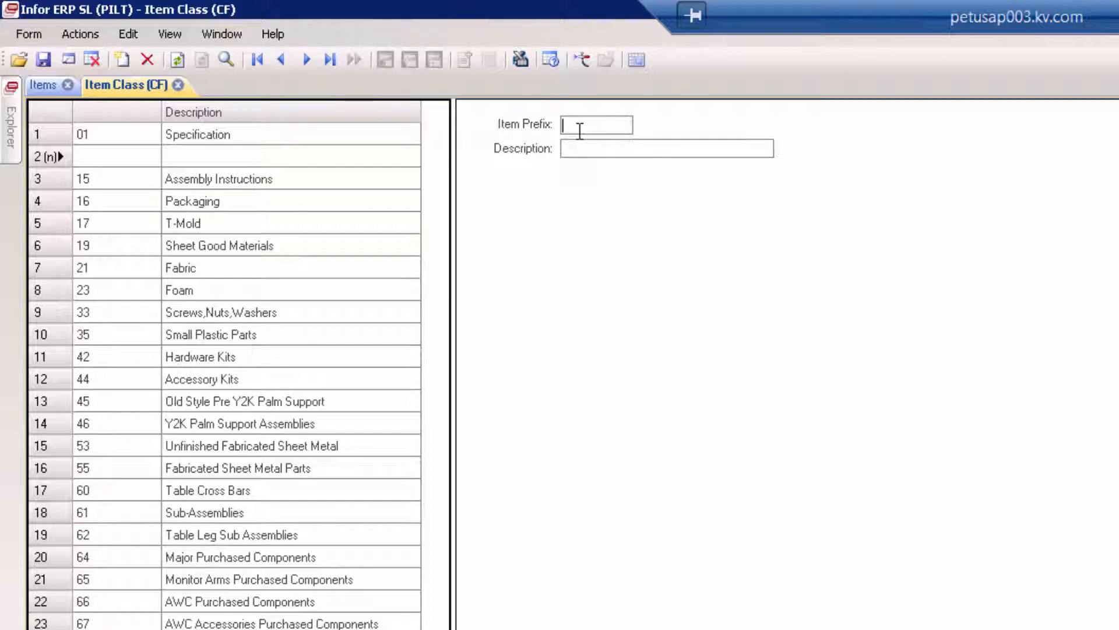
pyautogui.write('99')
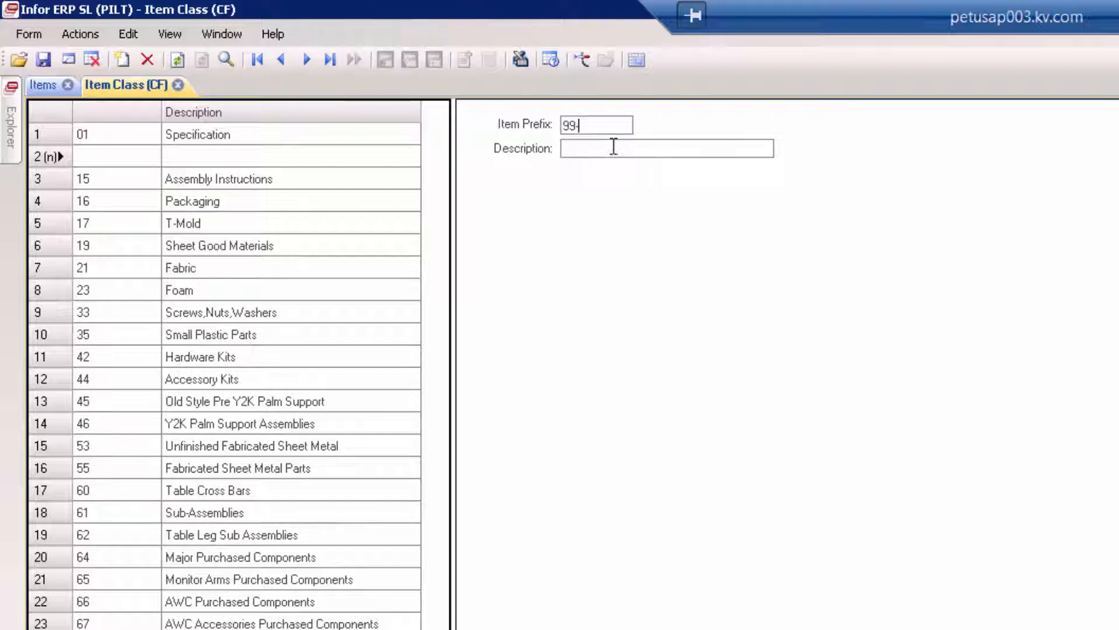
pyautogui.write('New Clas')
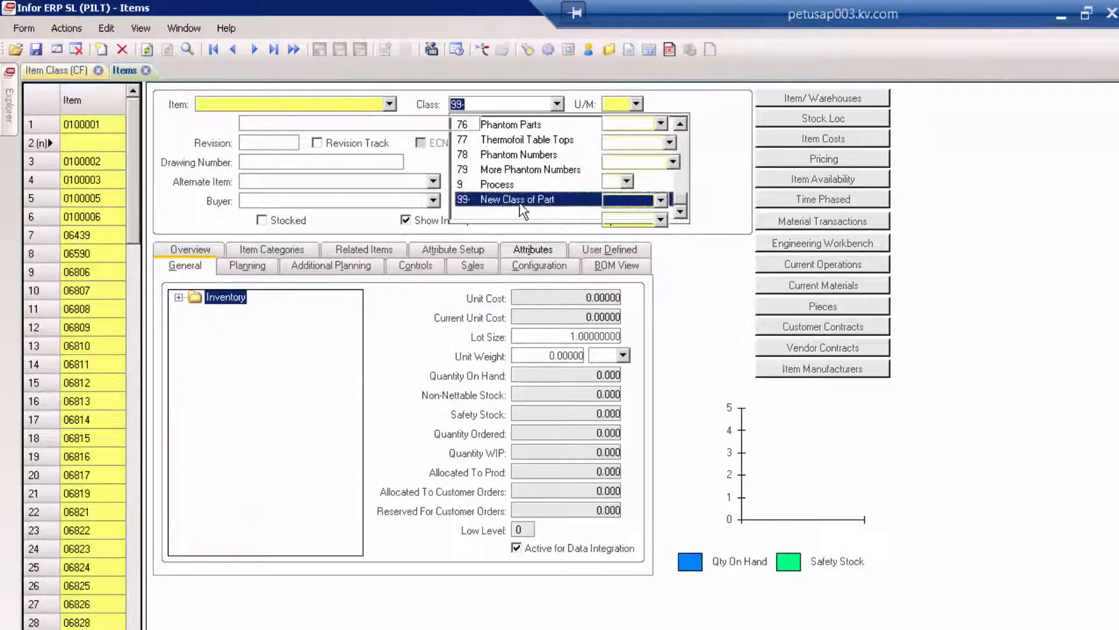
# Step: Assign the new item to class 99, prefixing its number 99-
pyautogui.click(517, 200)
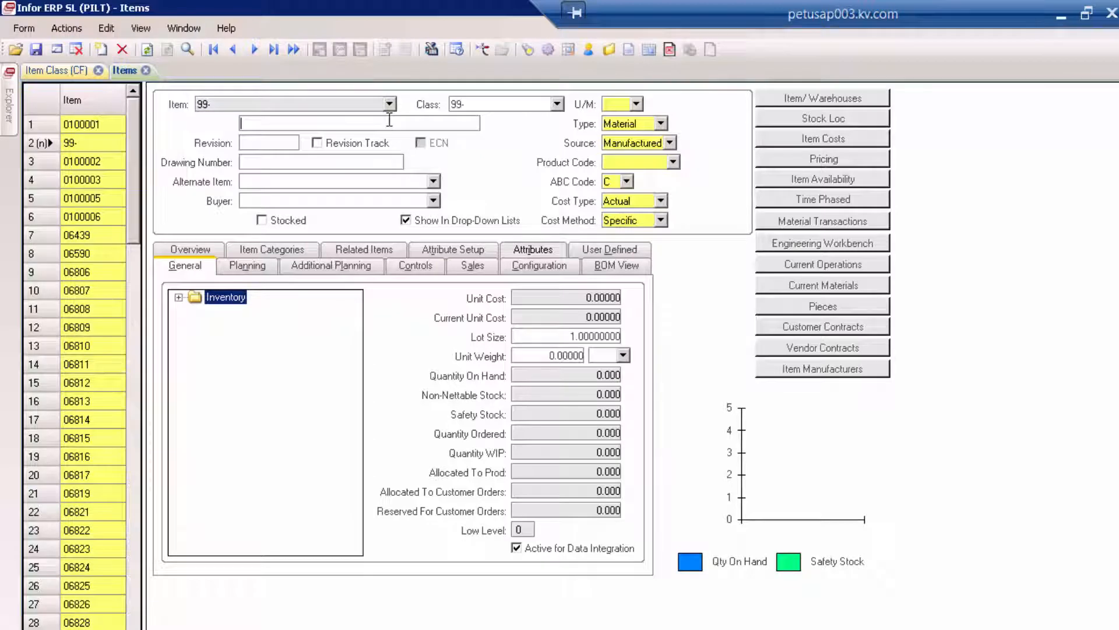
# Step: Enter description New Test Part and product code 0001 for the 99- item
pyautogui.write('New Test Part')
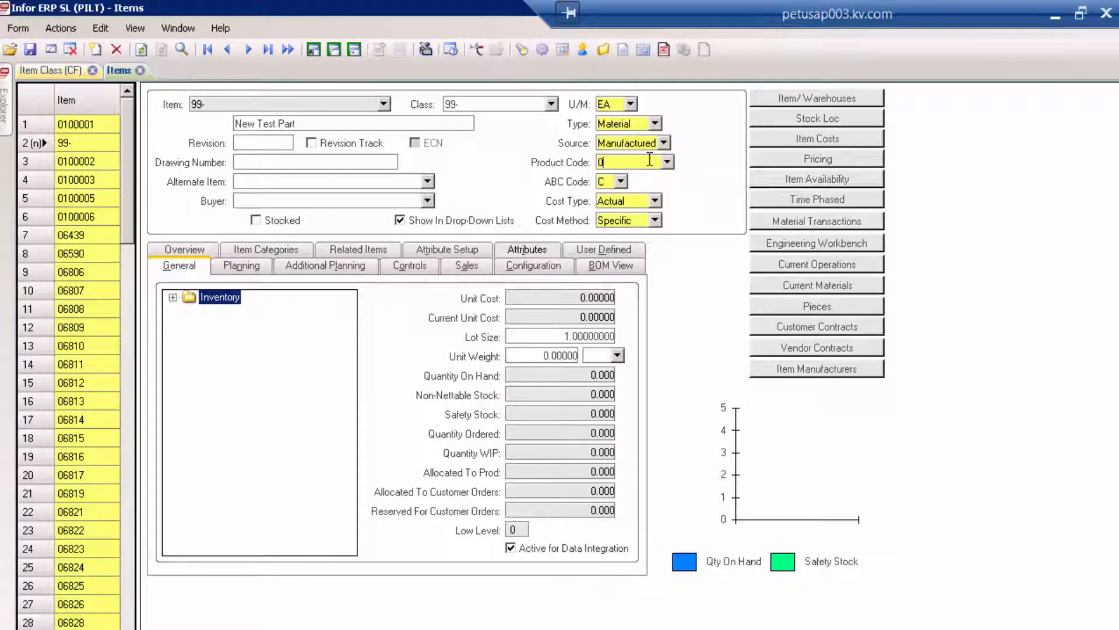
pyautogui.write('001')
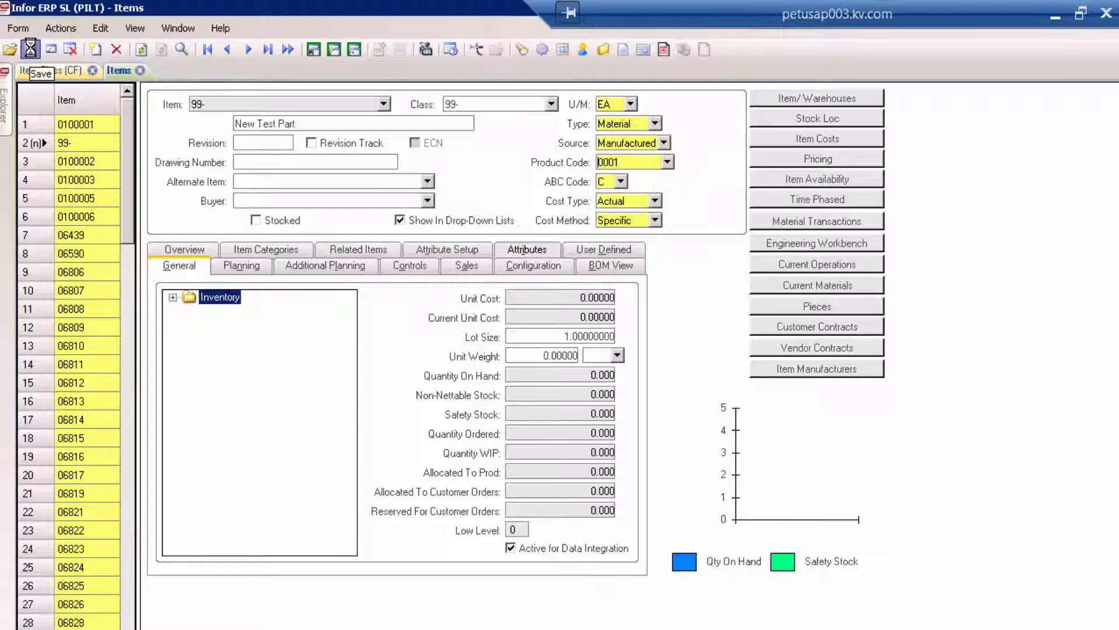